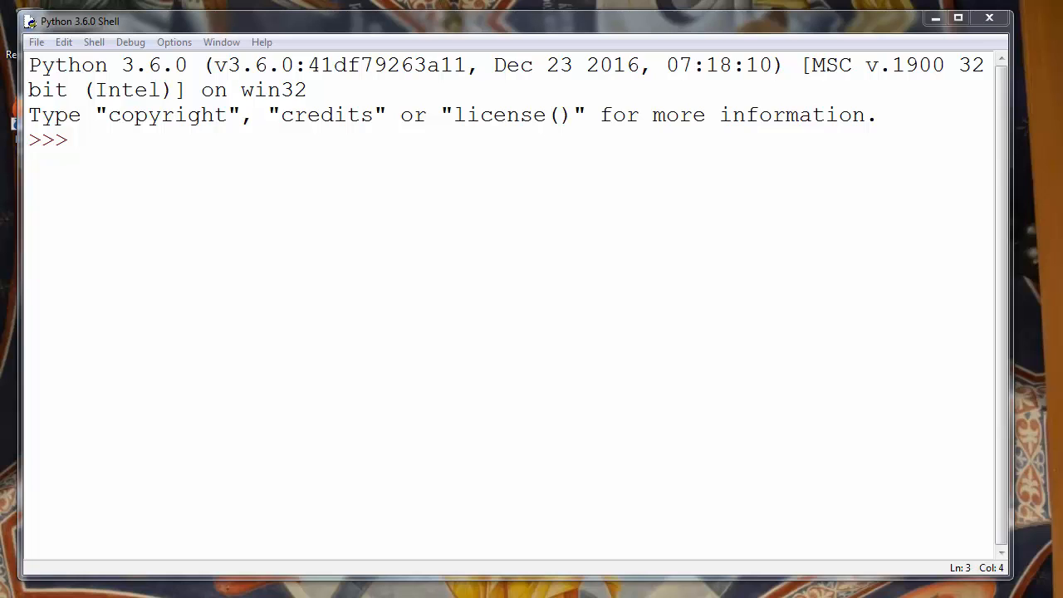
pyautogui.moveTo(390, 319)
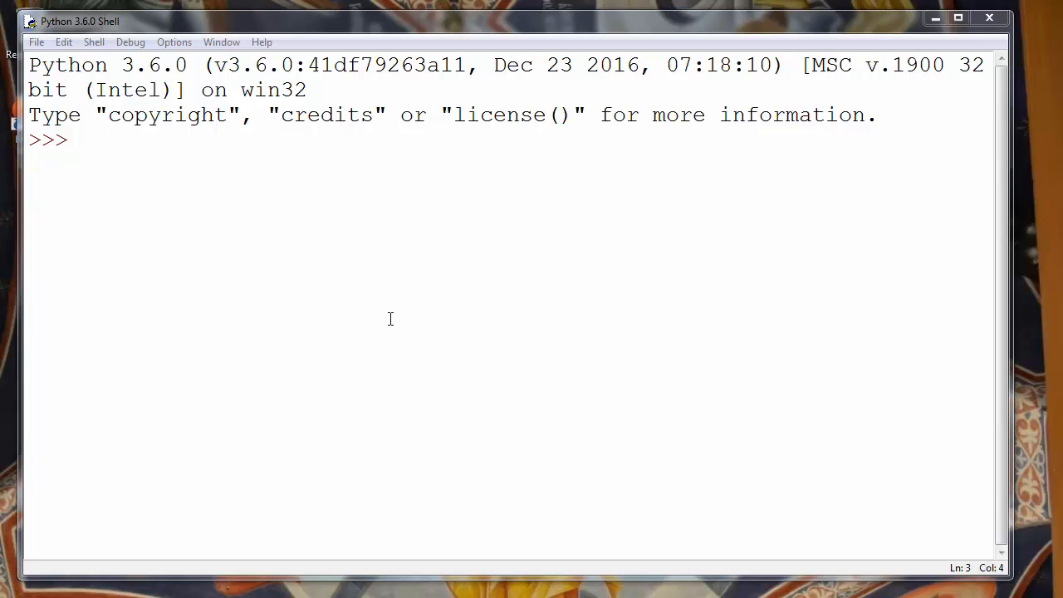
# Enter 125 at the >>> prompt without running it.
pyautogui.write('125')
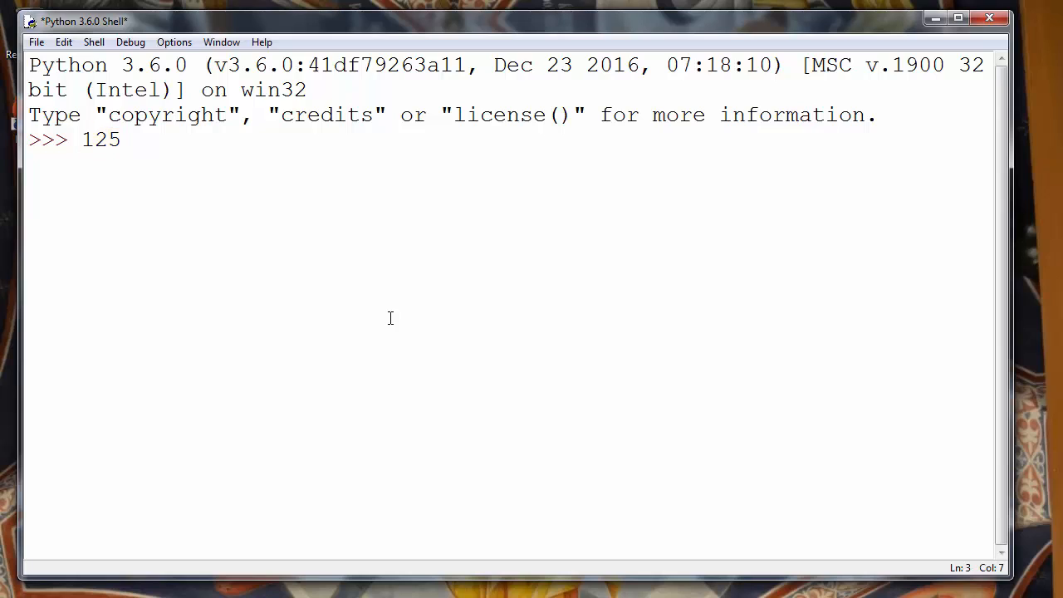
# Wrap 125 as hex(125) and run it, returning '0x7d'.
pyautogui.press('Home')
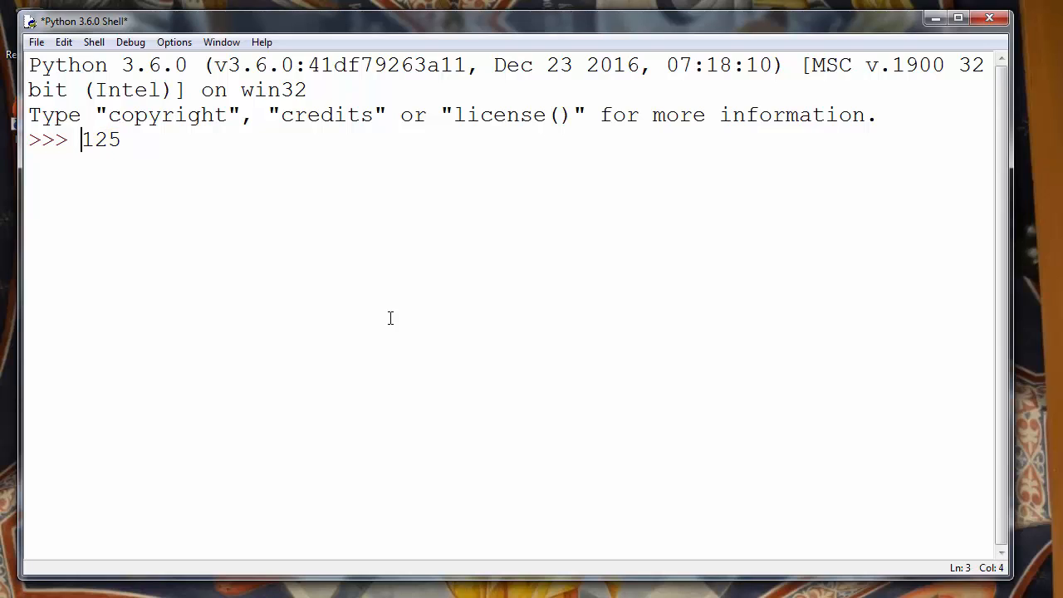
pyautogui.write('hex(')
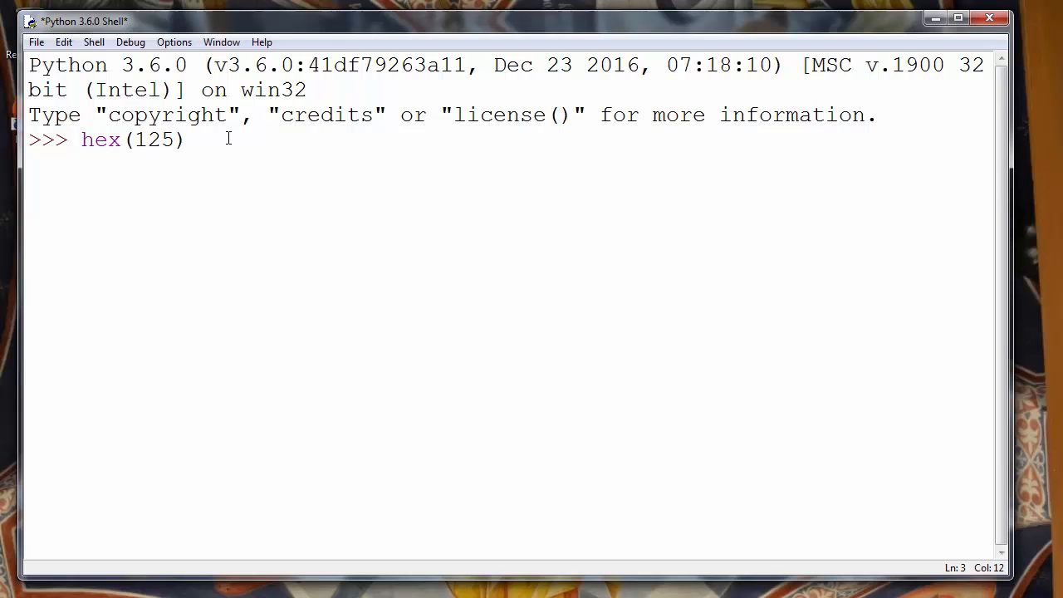
pyautogui.press('Return')
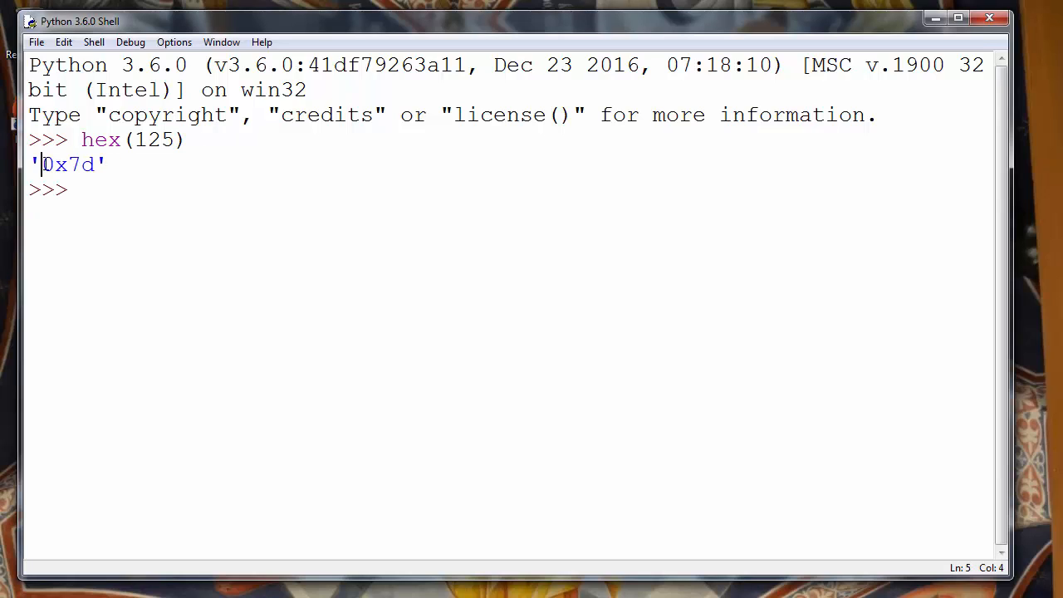
# Select parts of the '0x7d' result to examine the hex value.
pyautogui.doubleClick(154, 139)
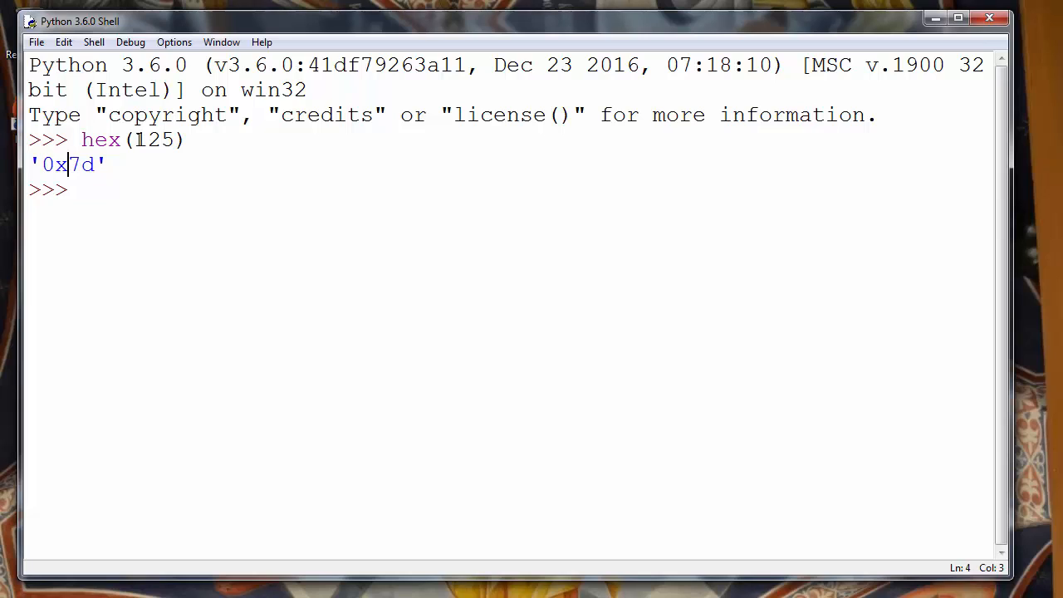
pyautogui.doubleClick(154, 140)
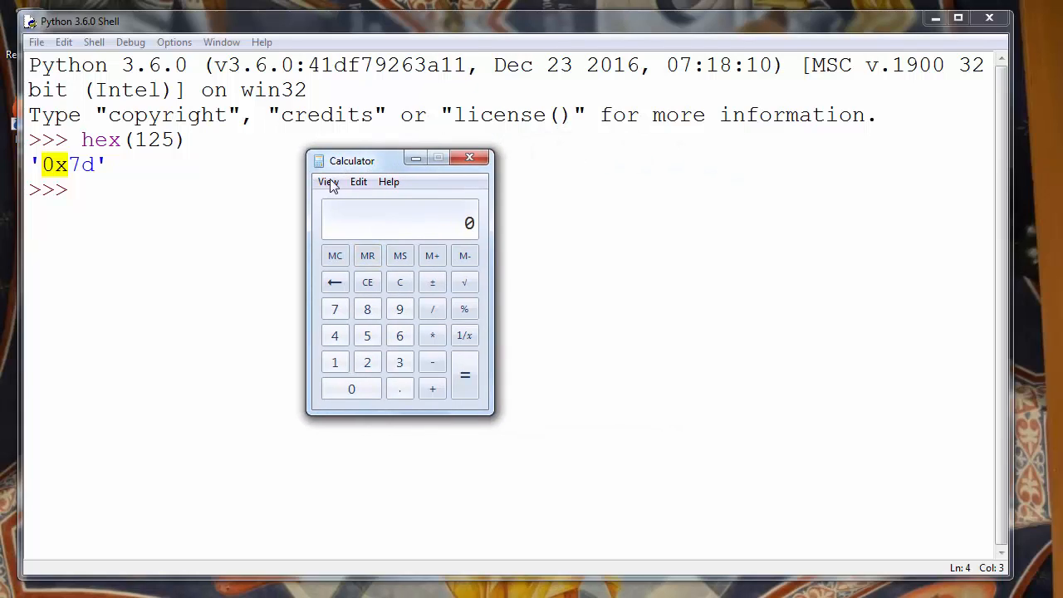
# Set Windows Calculator to Programmer mode from its mode list.
pyautogui.click(328, 181)
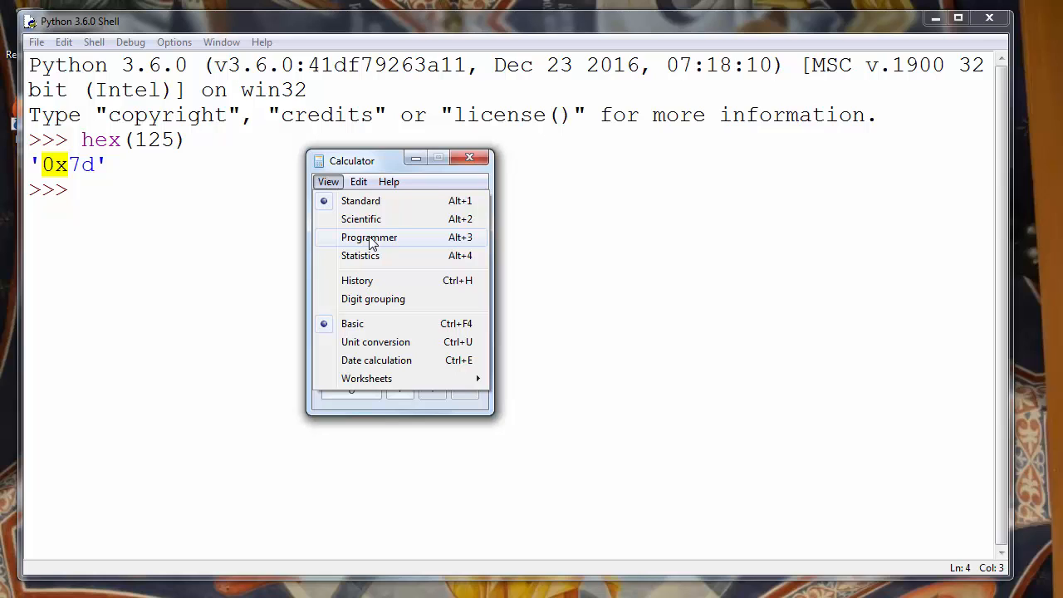
pyautogui.click(359, 182)
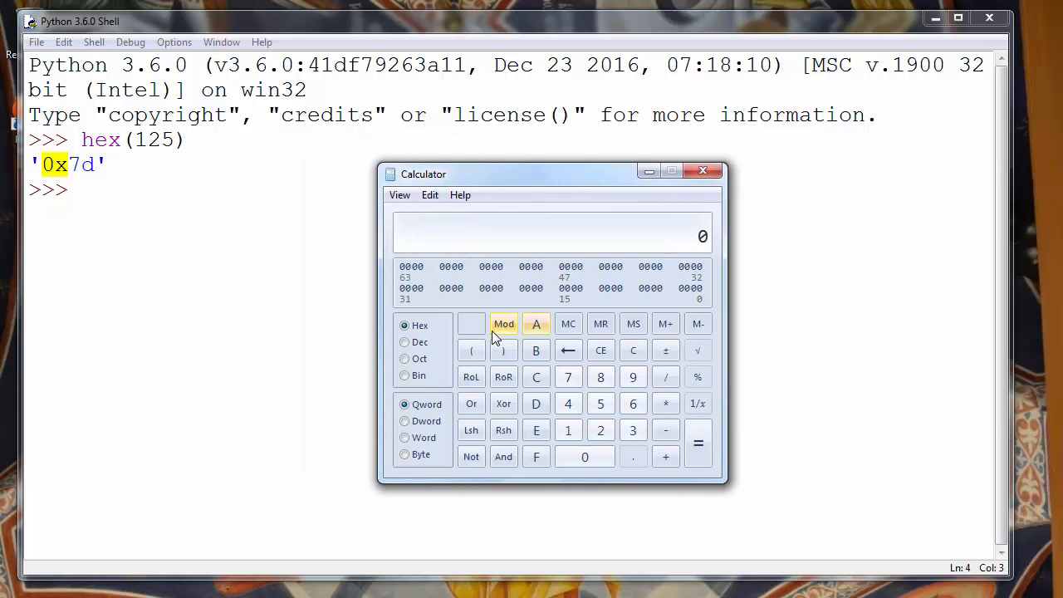
pyautogui.moveTo(408, 344)
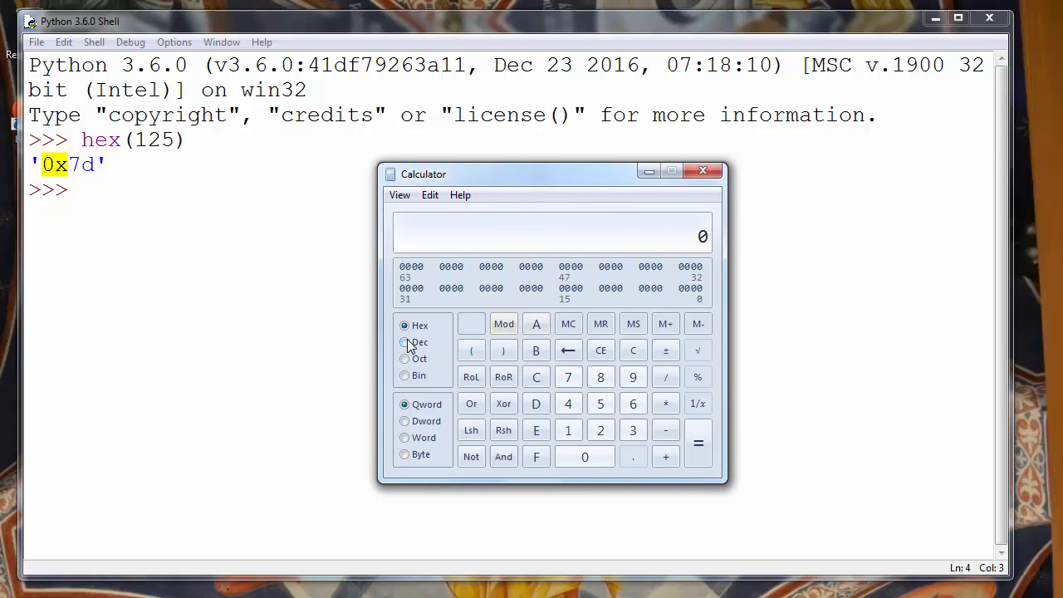
# Enter 125 in decimal and view it in hex as 7D.
pyautogui.click(405, 342)
pyautogui.write('125')
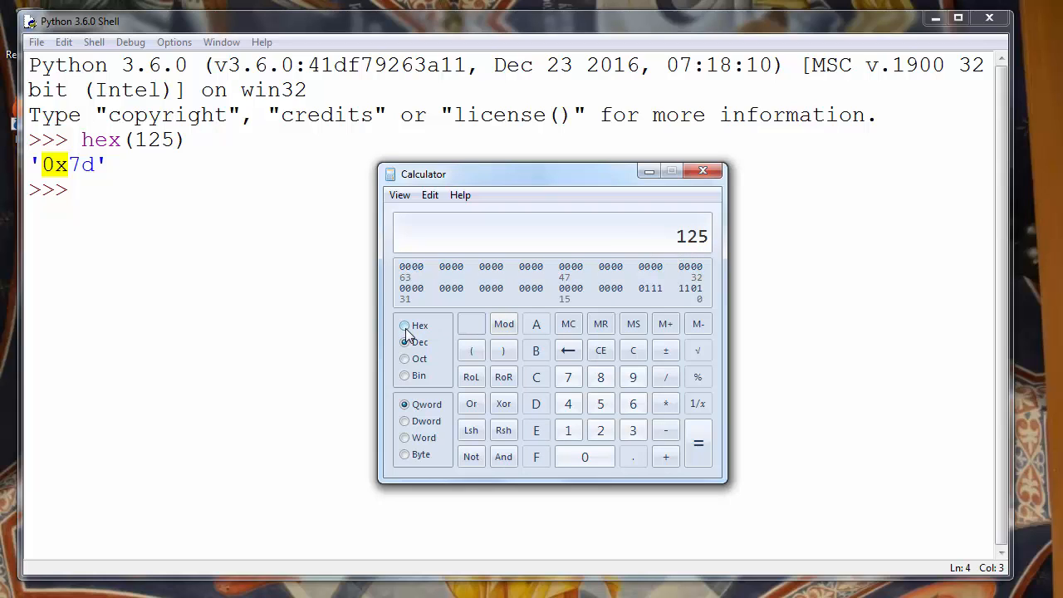
pyautogui.click(404, 325)
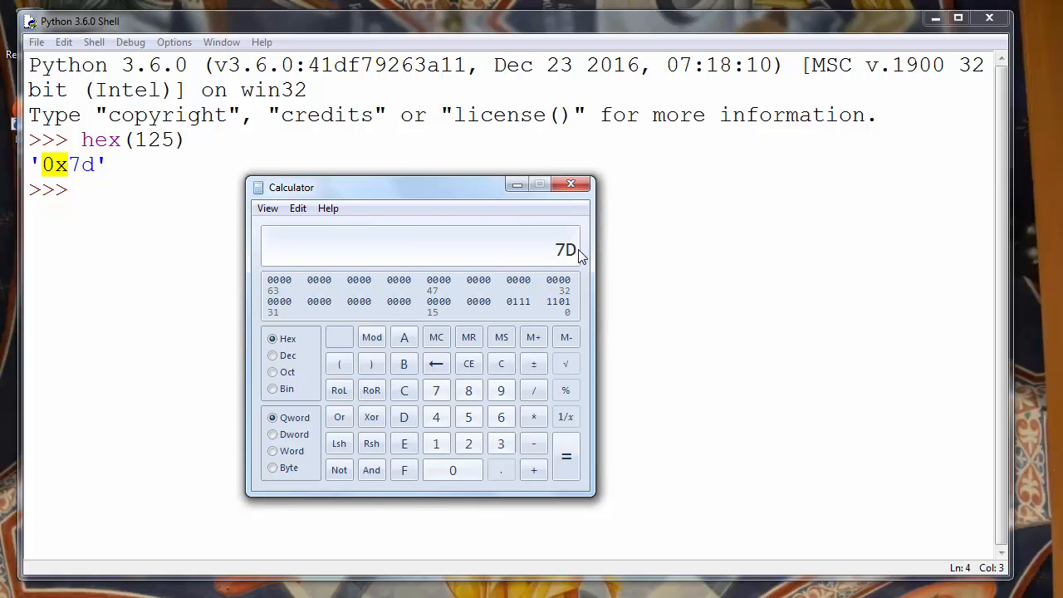
pyautogui.moveTo(565, 257)
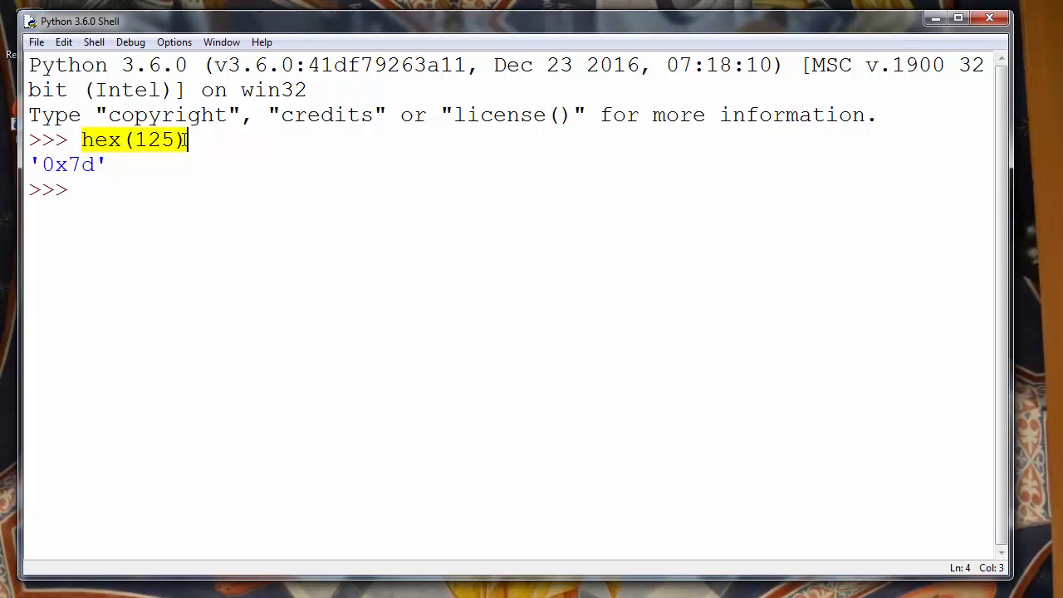
# Place the cursor on the hex(125) line above the '0x7d' result.
pyautogui.click(137, 139)
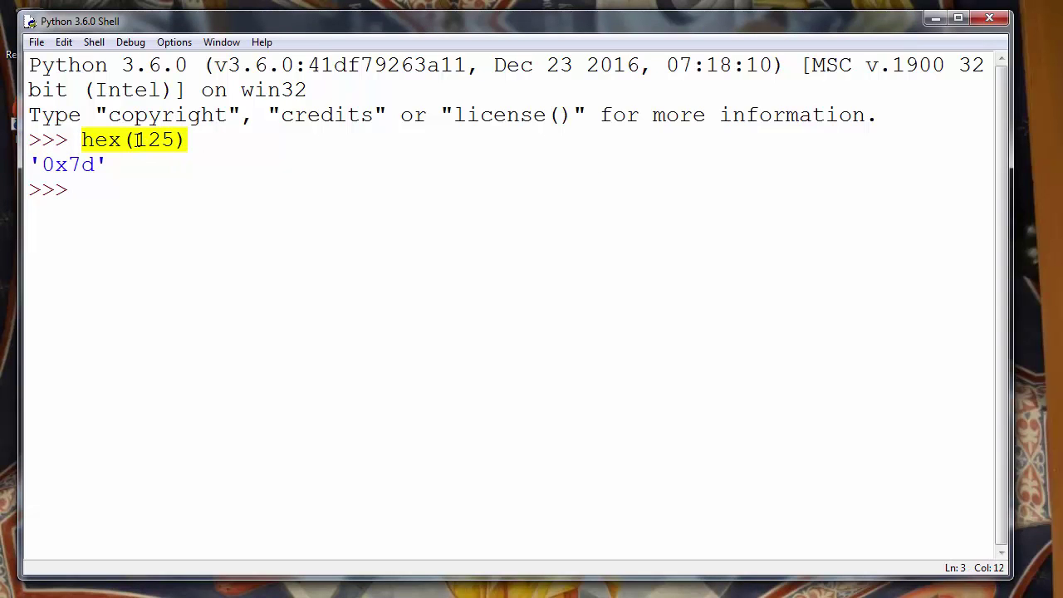